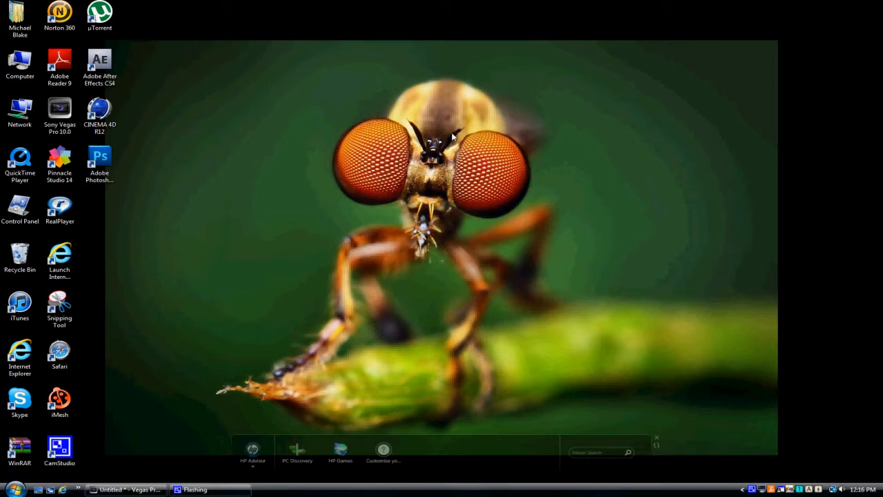
mouse_move(753, 489)
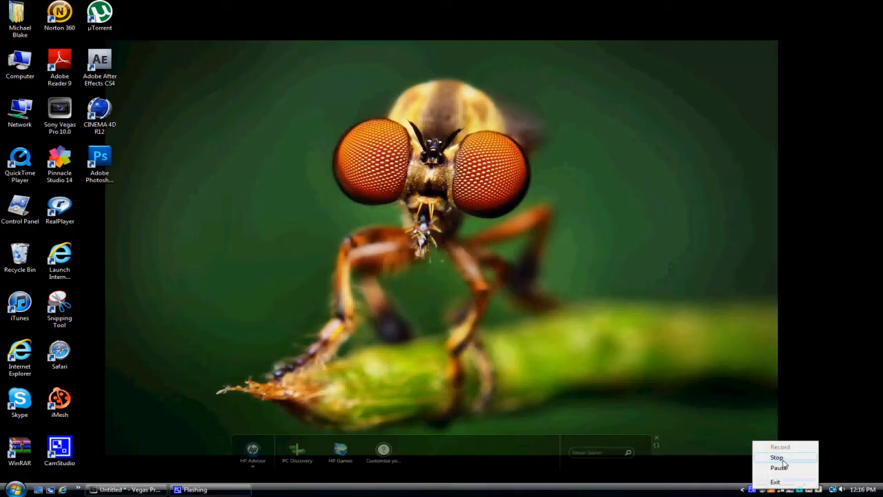
Bring the Vegas Pro project window to the front from the desktop
click(776, 458)
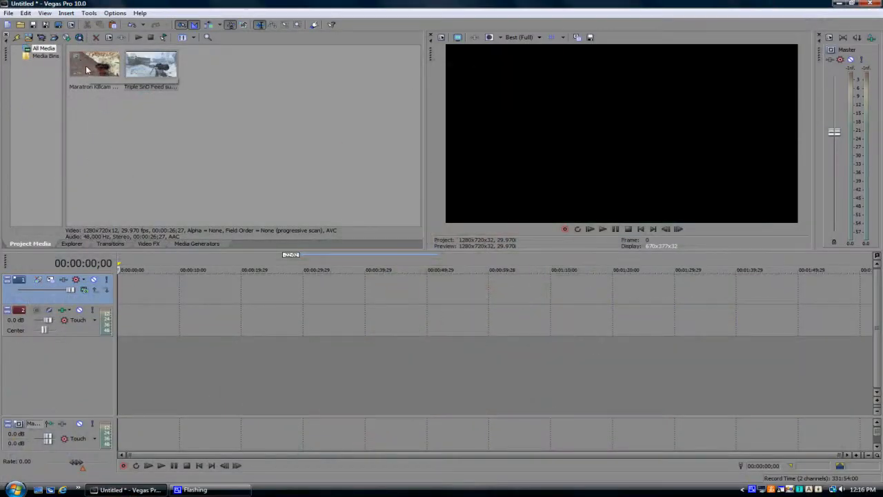
Place the gameplay clip from Project Media onto the timeline
drag(94, 63, 173, 289)
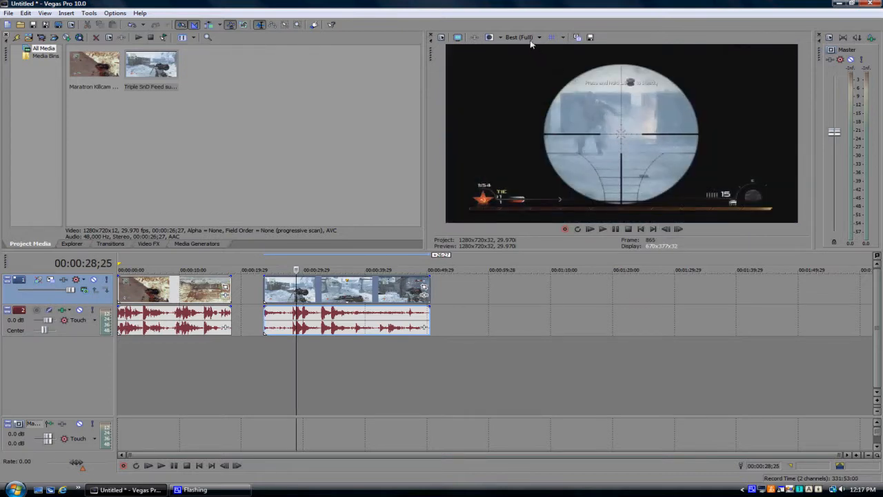
mouse_move(522, 37)
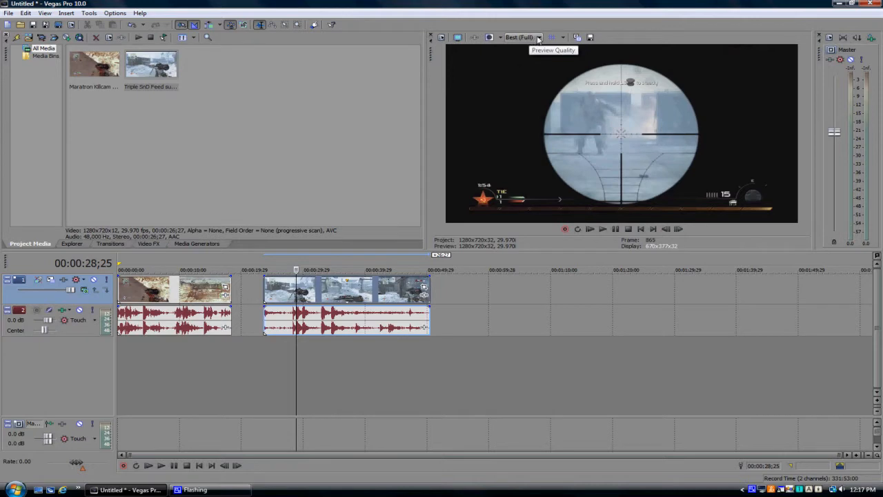
mouse_move(590, 37)
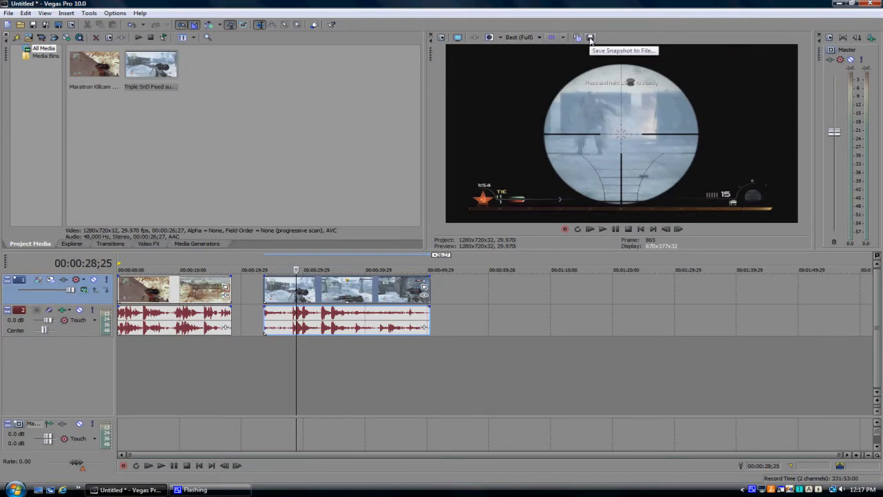
Save the scoped-in preview frame as a JPG snapshot
click(590, 38)
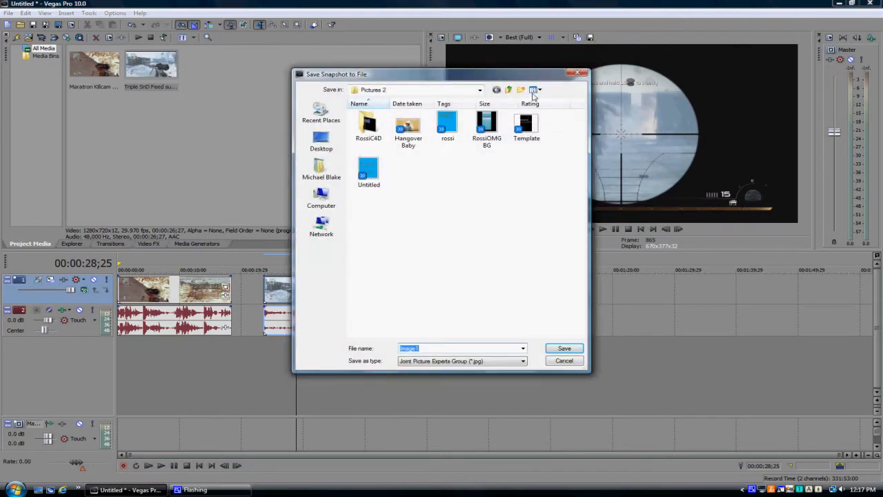
click(563, 347)
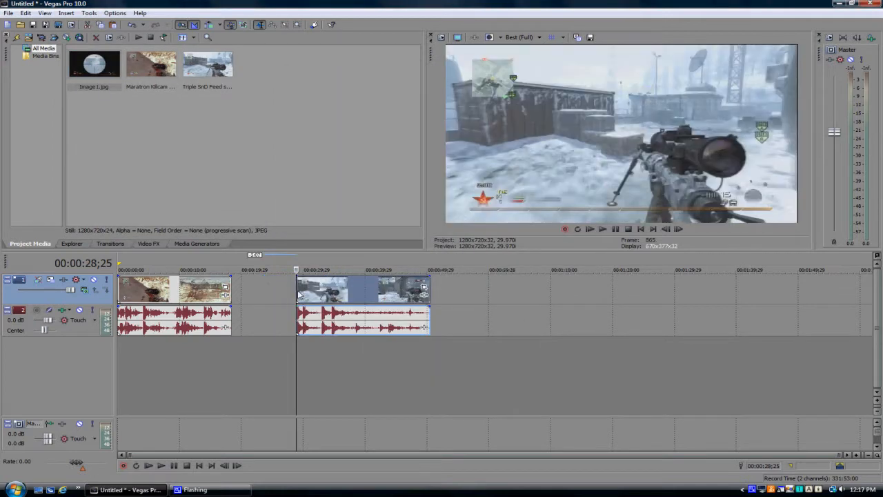
Place the saved Image 1.jpg on a new track and bring up its Pan/Crop settings
click(94, 64)
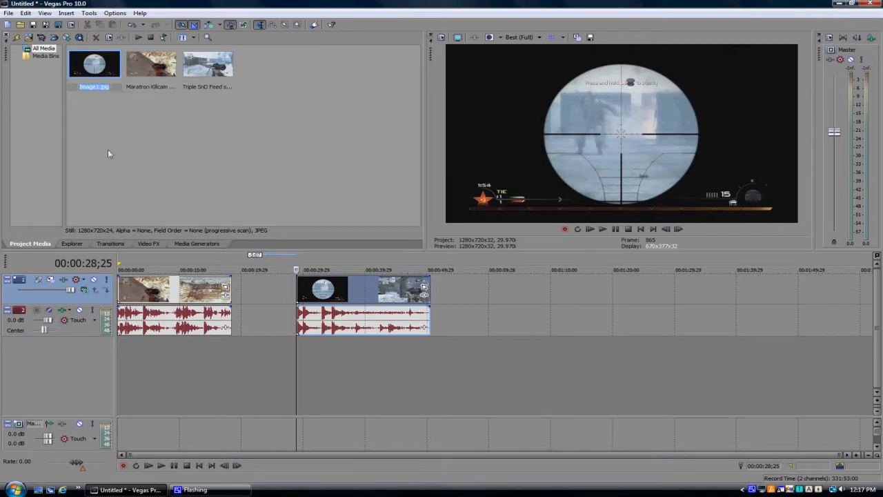
mouse_move(224, 269)
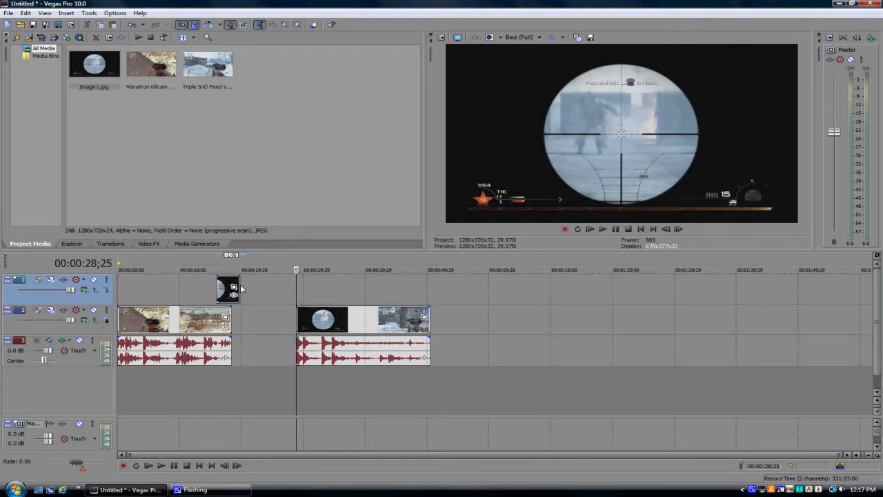
click(226, 269)
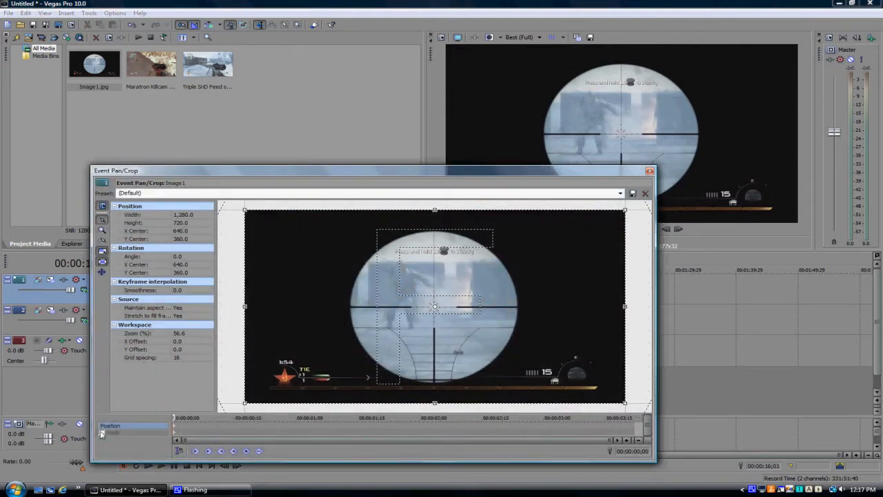
Apply the saved Scope pan/crop preset so a circular mask traces the scope
click(618, 193)
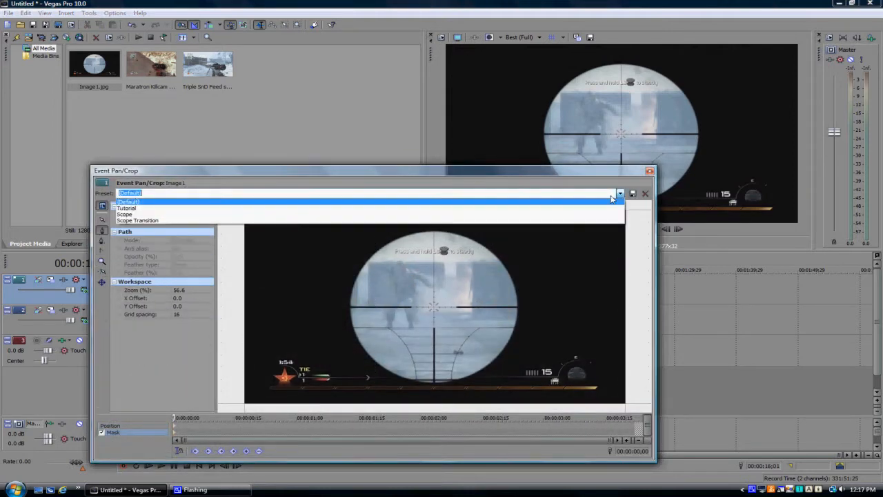
click(138, 220)
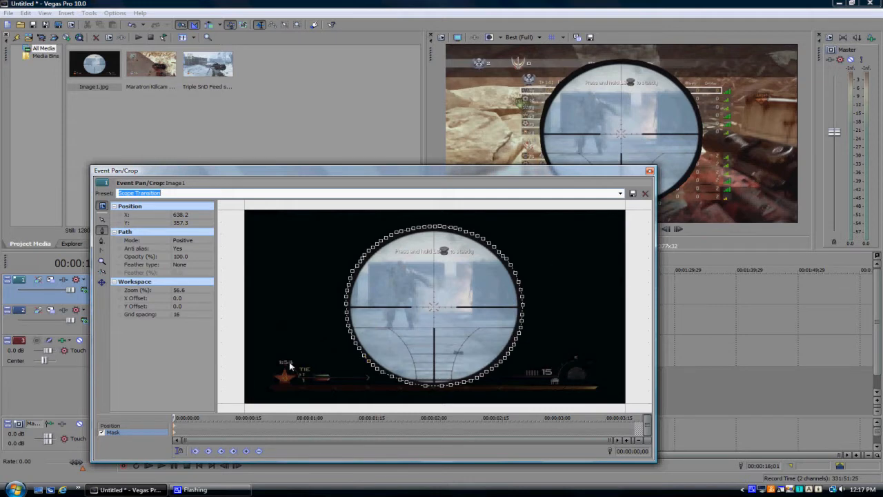
mouse_move(511, 174)
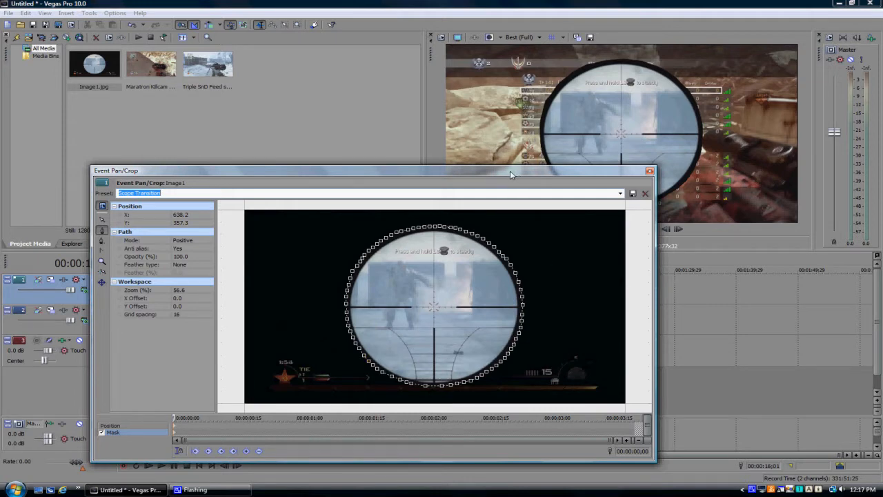
mouse_move(587, 72)
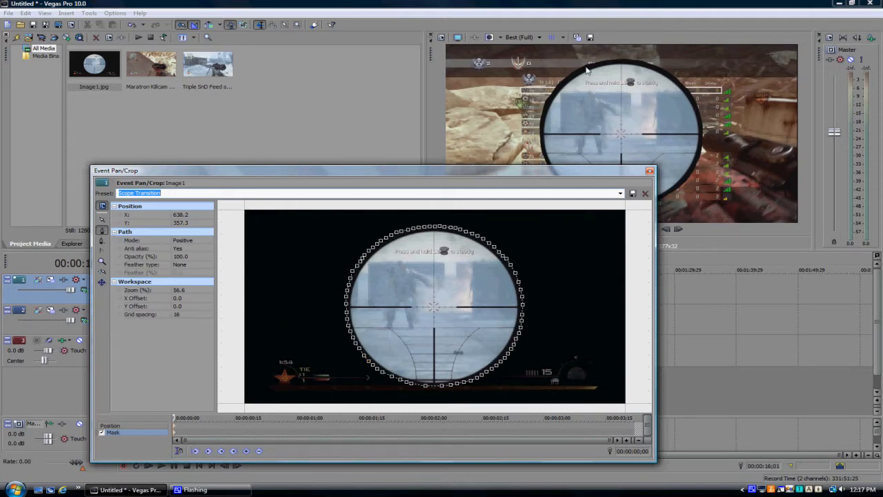
mouse_move(237, 262)
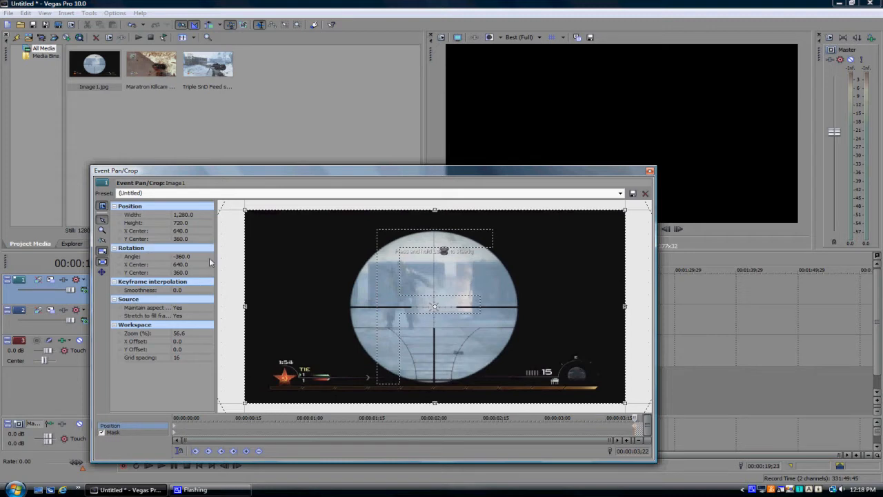
mouse_move(648, 171)
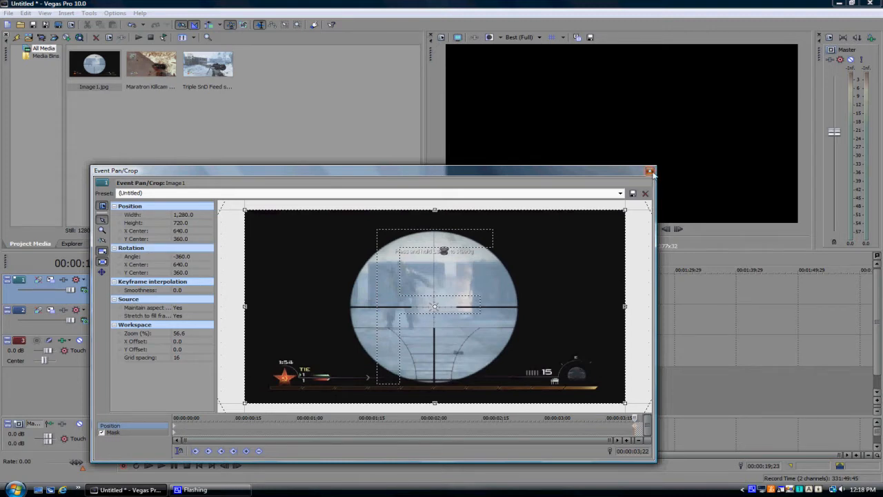
Finish the Pan/Crop edit and lower Preview Quality to Preview for smoother playback
click(648, 171)
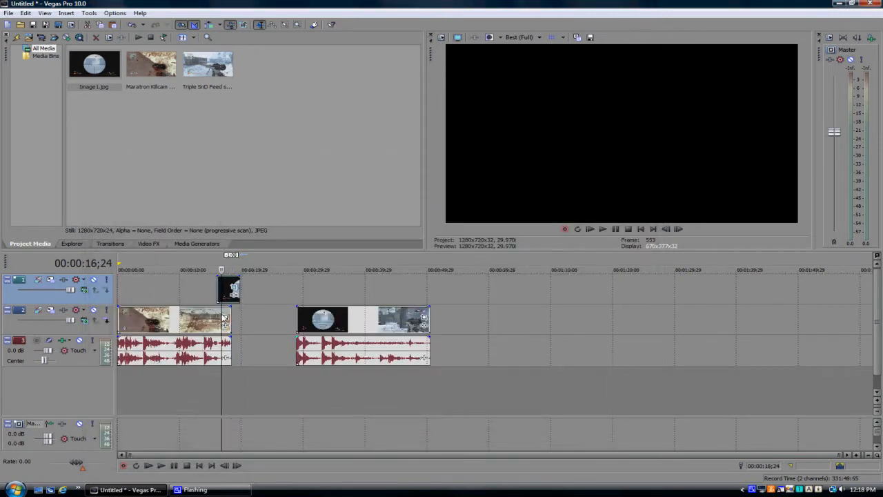
click(523, 37)
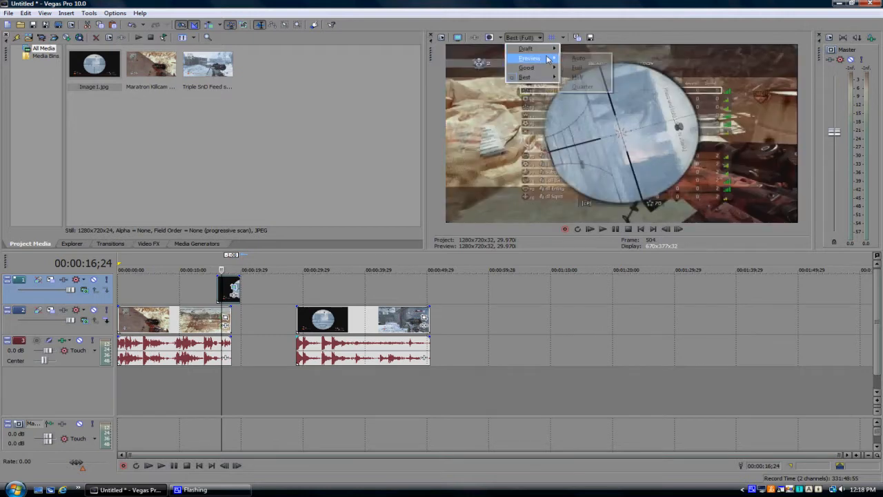
click(579, 58)
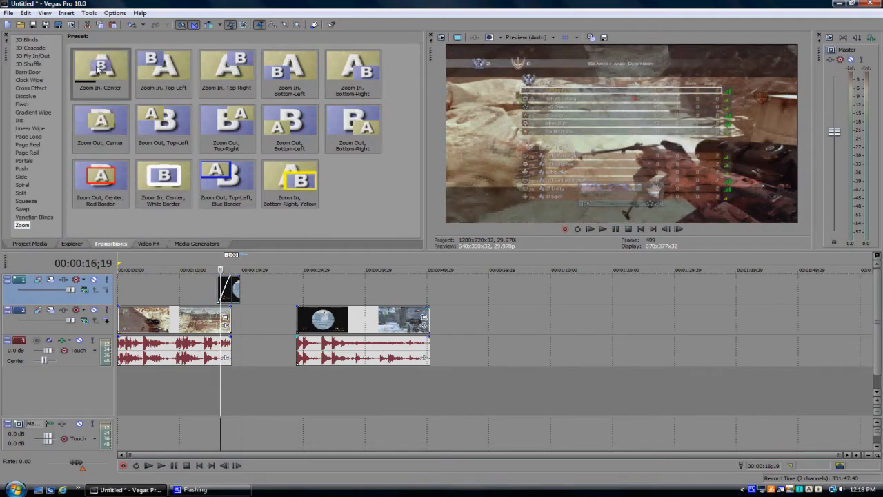
Apply the Zoom In, Center transition to the masked snapshot event
click(99, 72)
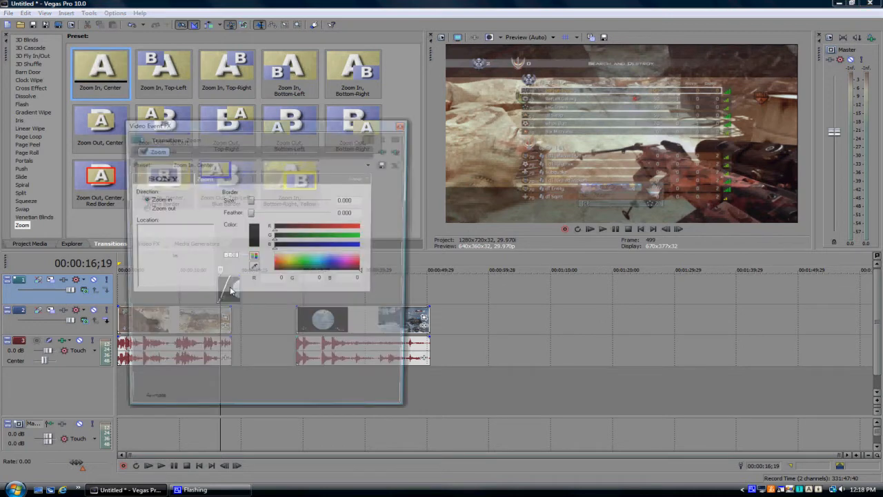
click(400, 126)
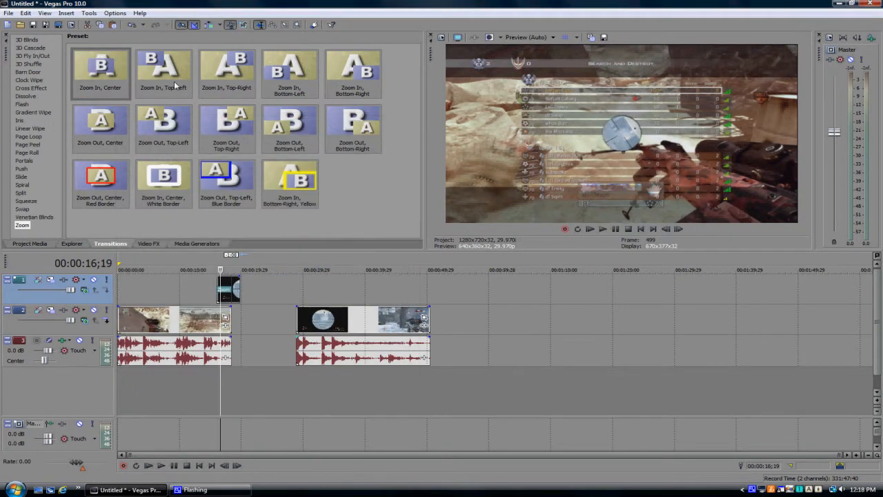
Browse the 3D Flip In/Out transition presets
click(33, 55)
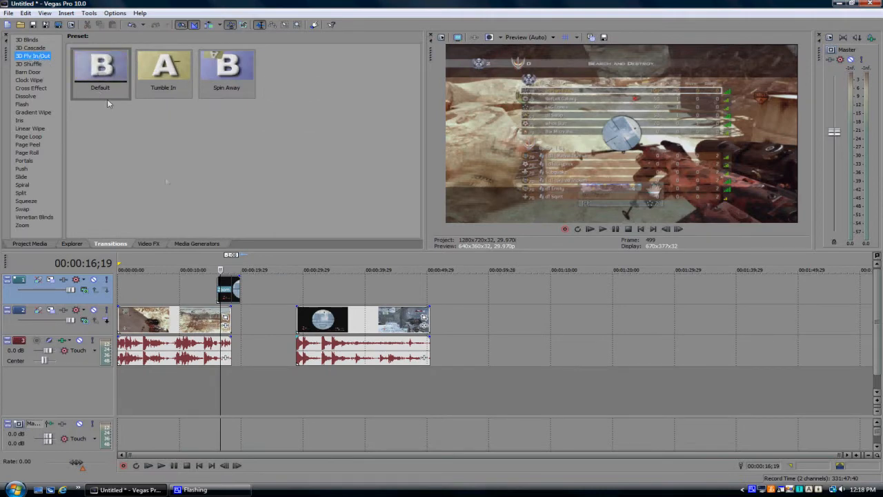
click(22, 224)
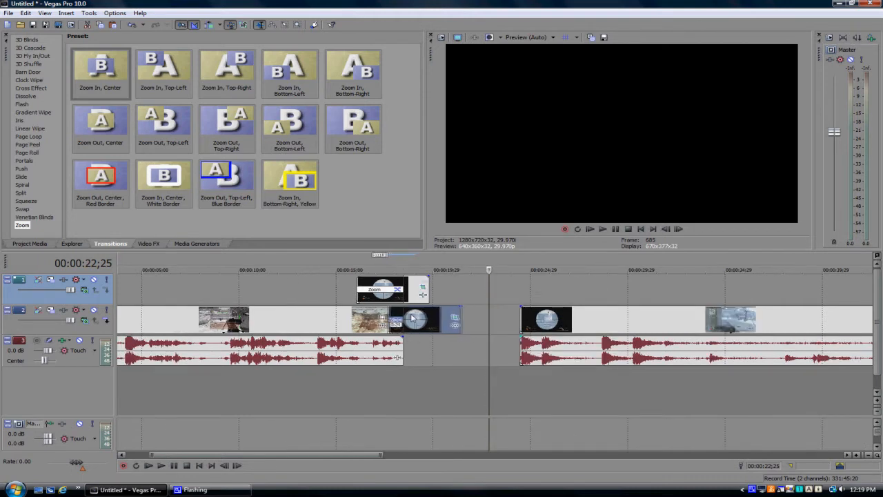
Review the applied Zoom transition's settings on the snapshot event
double_click(383, 289)
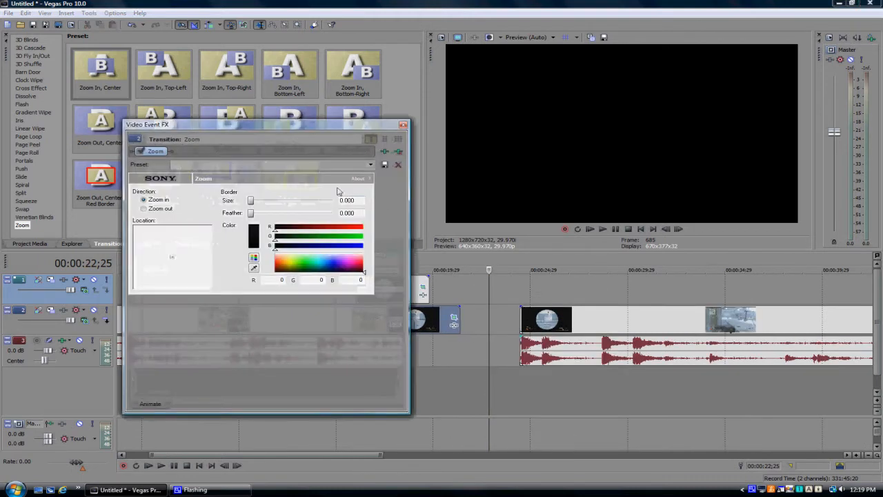
click(403, 124)
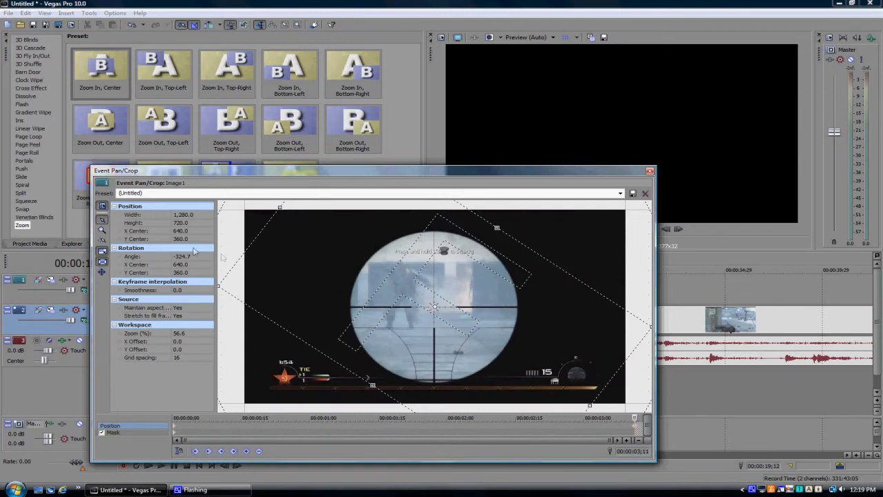
Fine-tune the snapshot's rotation Angle keyframe in Pan/Crop for the spin
click(183, 255)
text(-360)
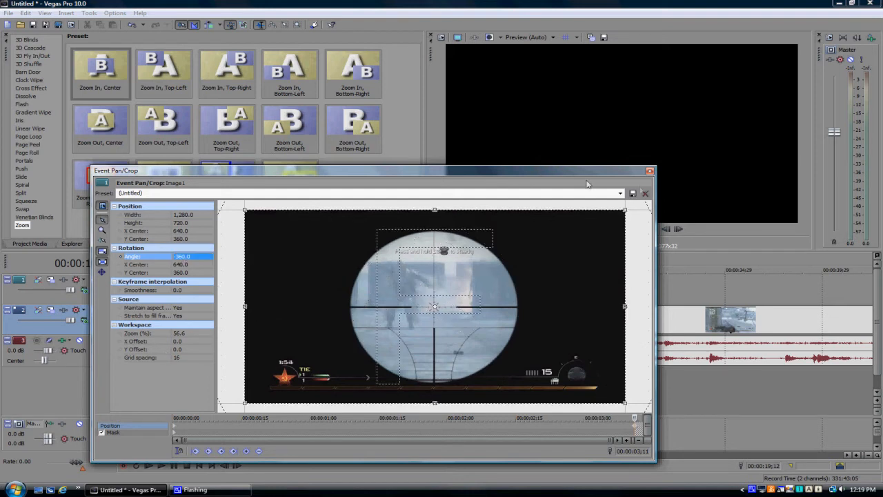
click(644, 193)
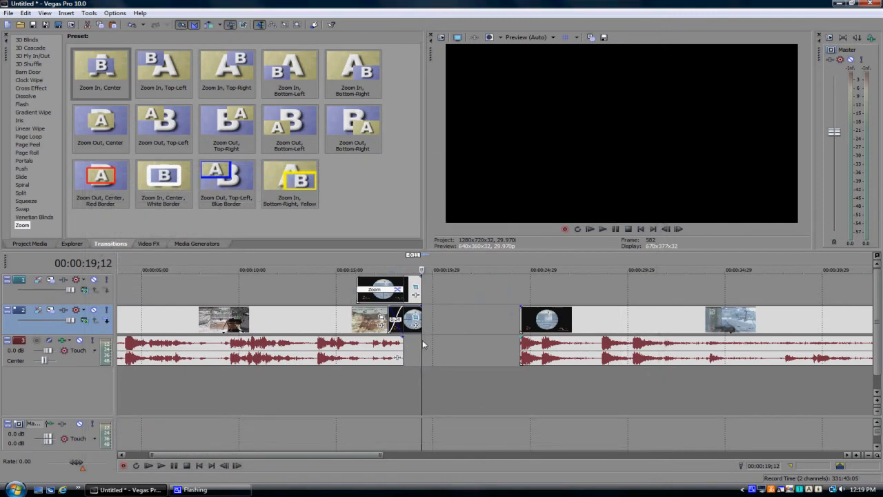
click(380, 269)
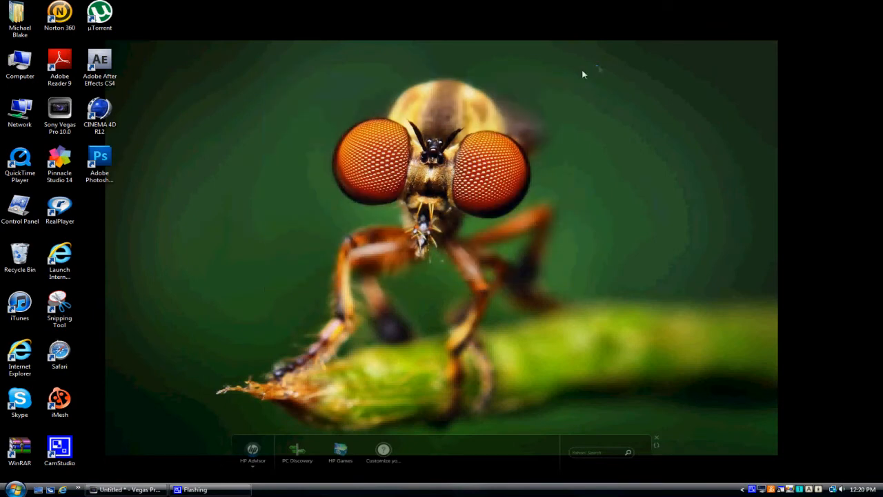
mouse_move(454, 256)
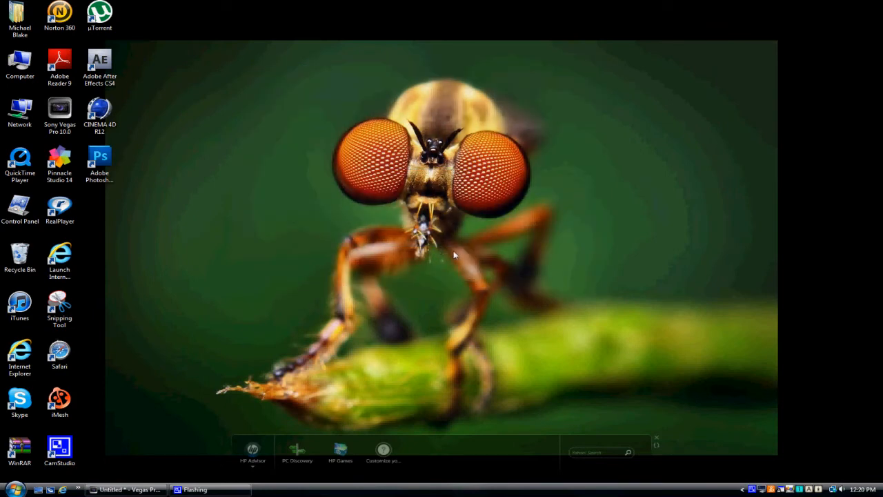